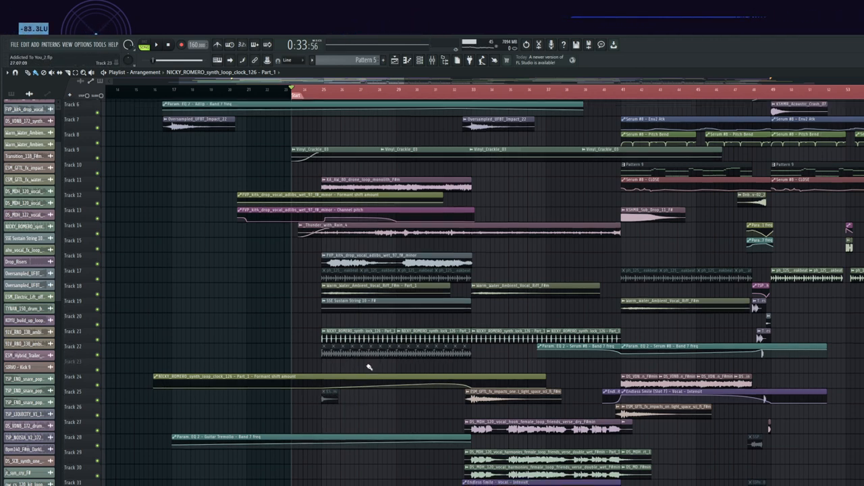
{"action": "scroll", "scroll_direction": "down", "scroll_amount": 3}
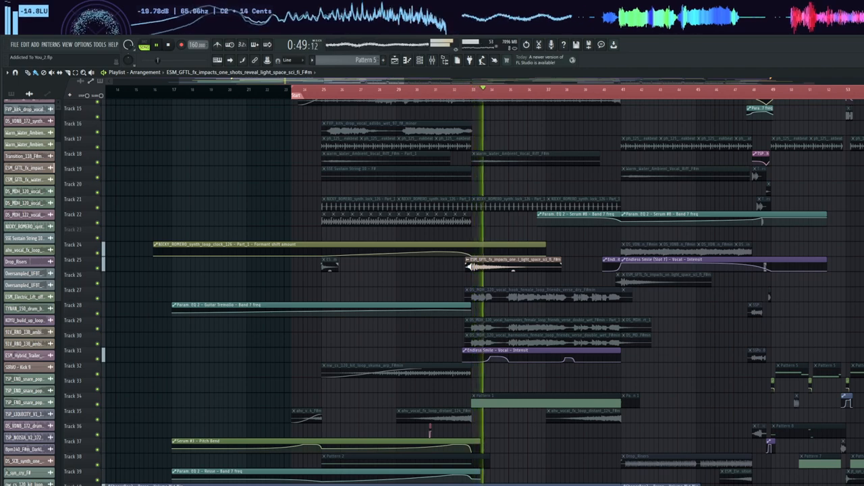
{"action": "left_click", "coordinate": [533, 155]}
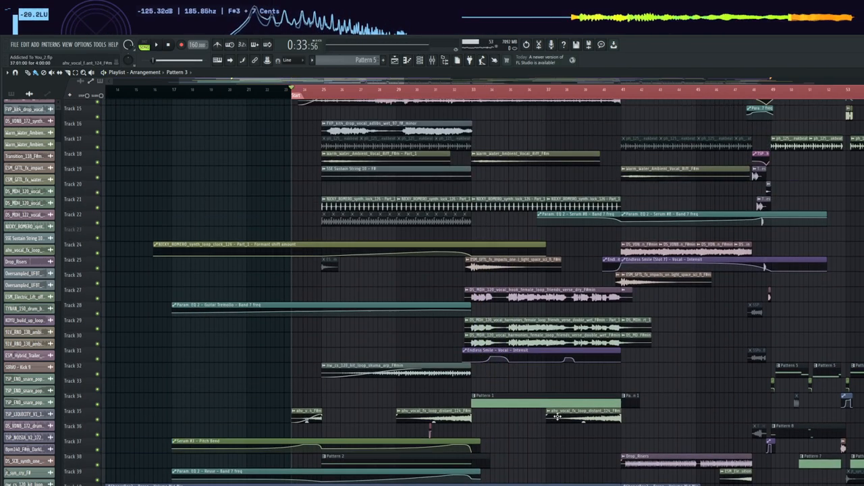
{"action": "scroll", "scroll_direction": "up", "scroll_amount": 3}
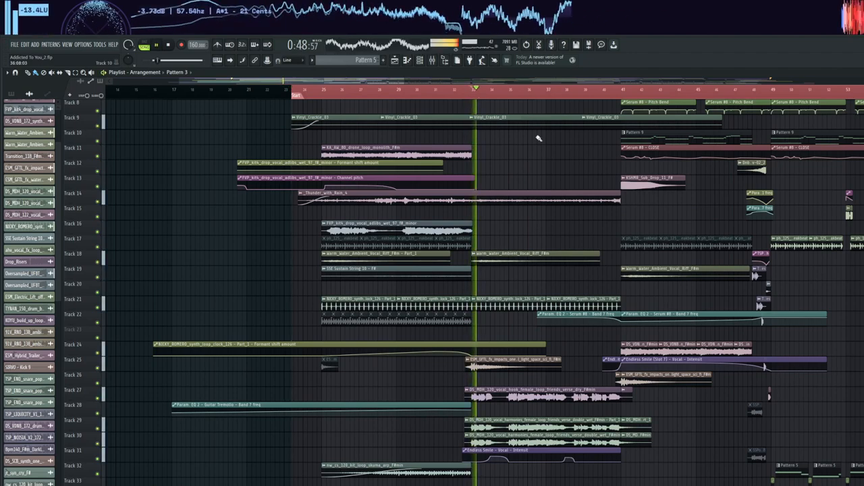
{"action": "scroll", "scroll_direction": "down", "scroll_amount": 3}
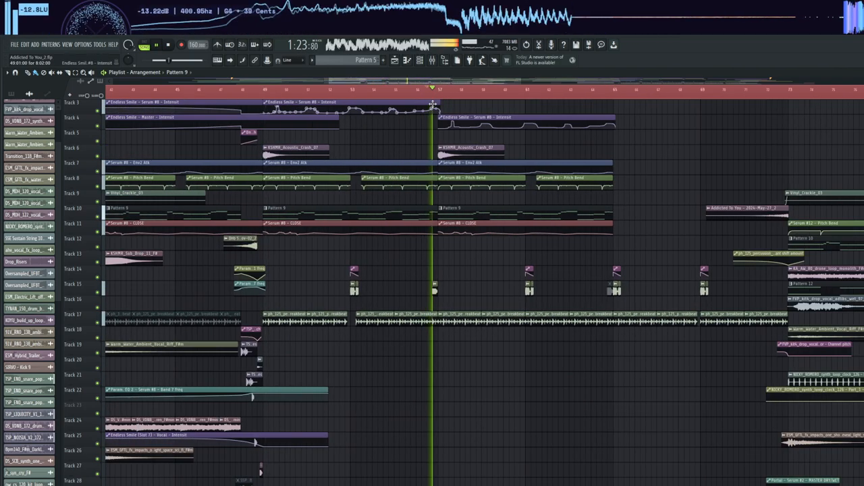
{"action": "scroll", "scroll_direction": "down", "scroll_amount": 3}
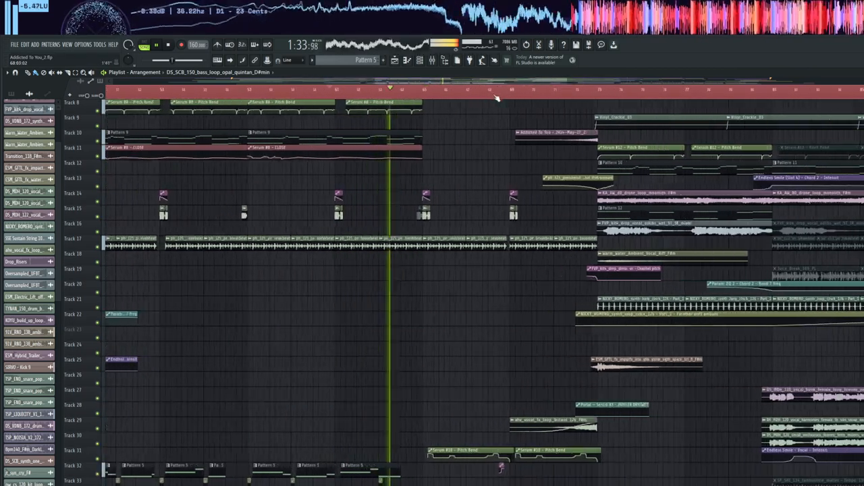
{"action": "scroll", "scroll_direction": "down", "scroll_amount": 3}
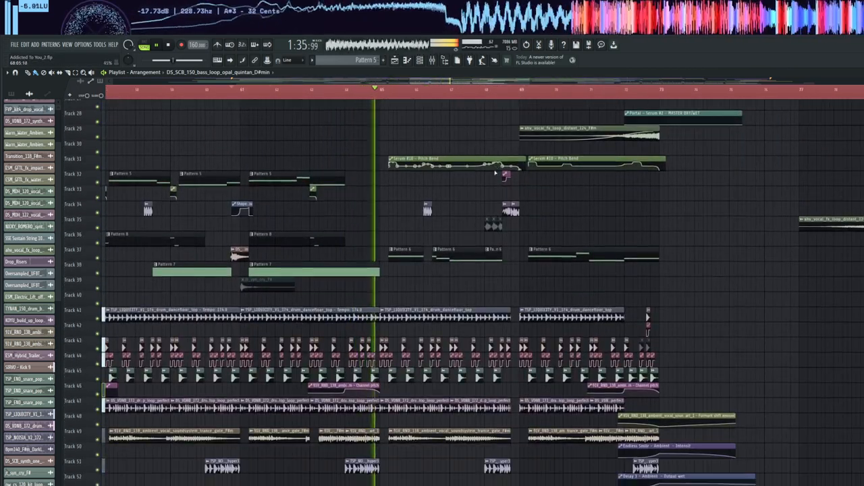